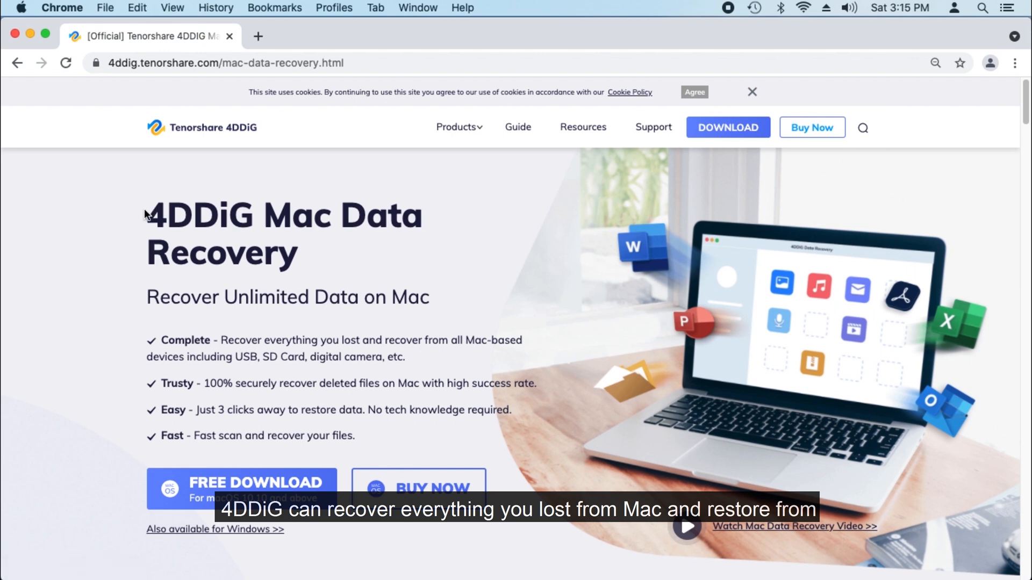
{"action": "mouse_move", "coordinate": [147, 297]}
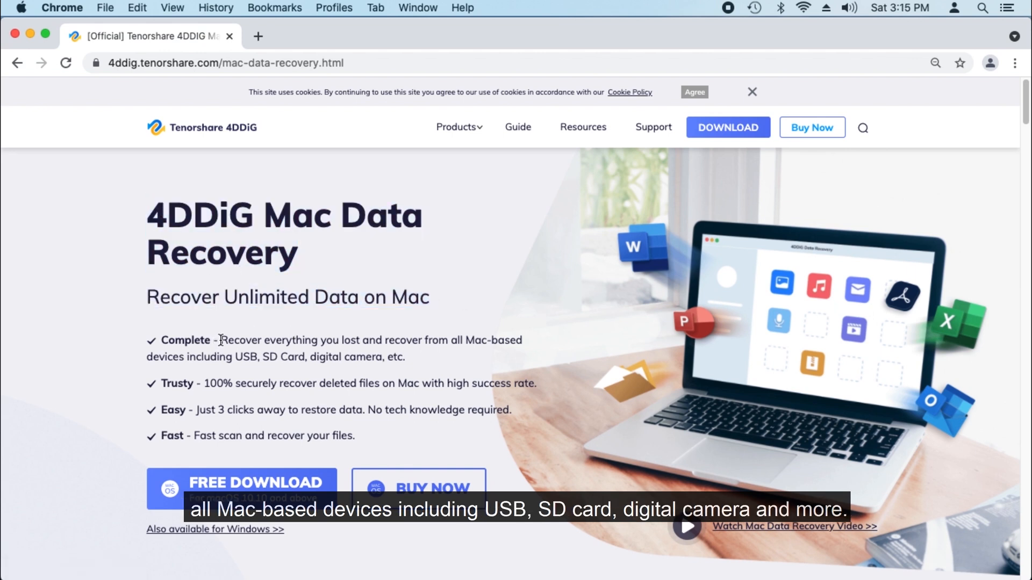
- Highlight the Complete feature text, scroll through the page and start the free Mac download of 4DDiG
{"action": "left_click_drag", "start_coordinate": [219, 341], "coordinate": [409, 357]}
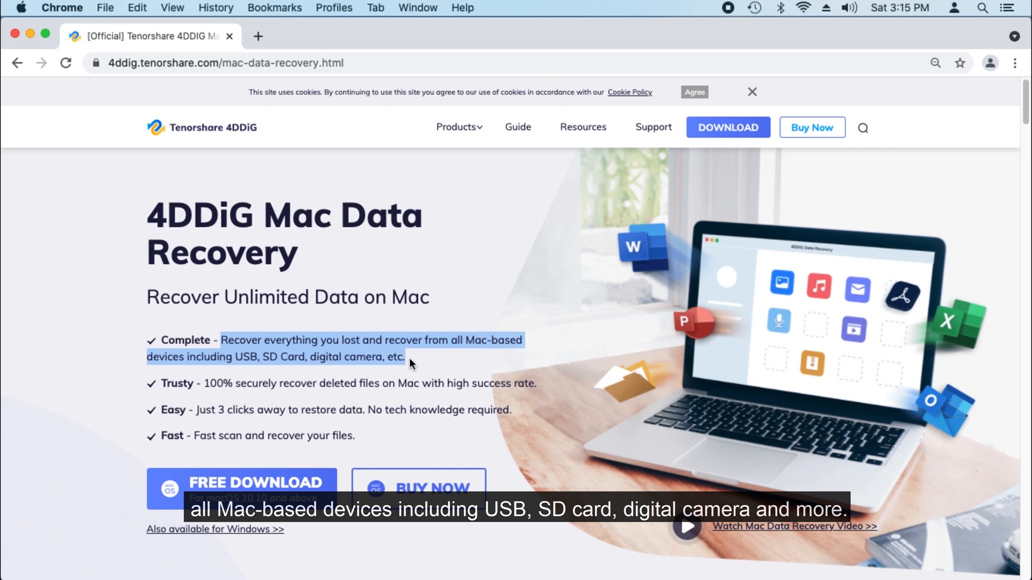
{"action": "scroll", "scroll_direction": "down", "scroll_amount": 3}
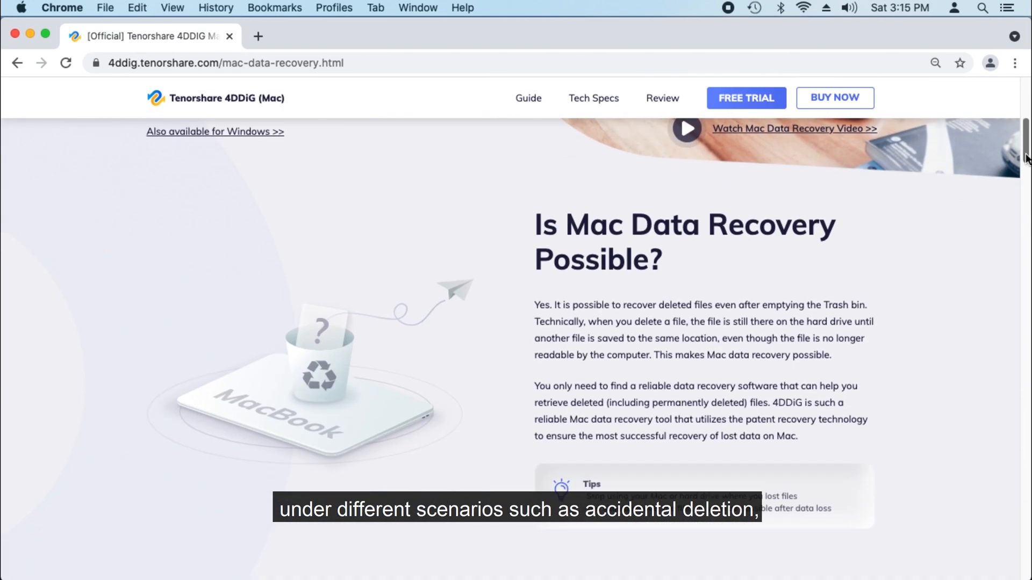
{"action": "scroll", "scroll_direction": "down", "scroll_amount": 3}
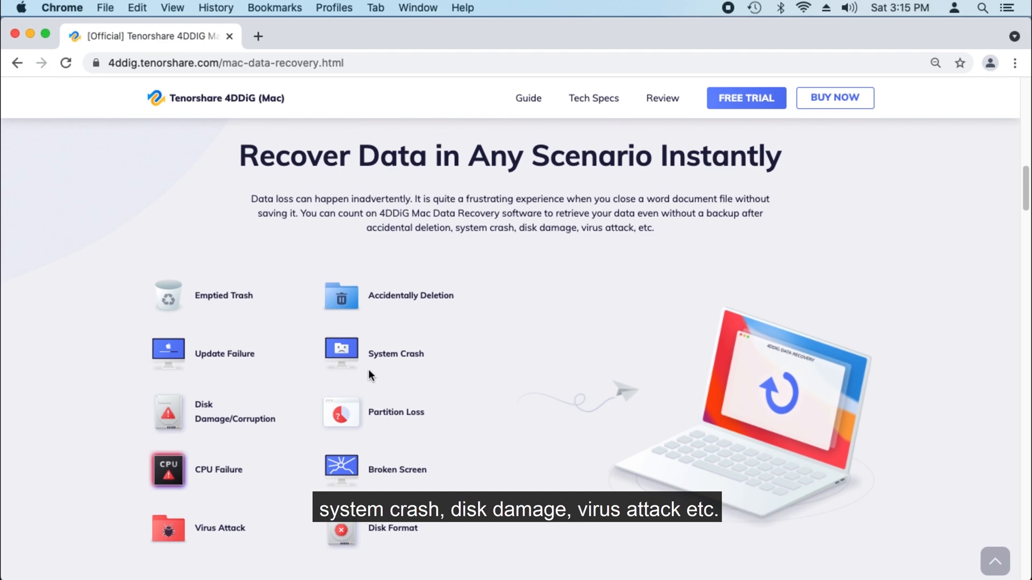
{"action": "mouse_move", "coordinate": [359, 478]}
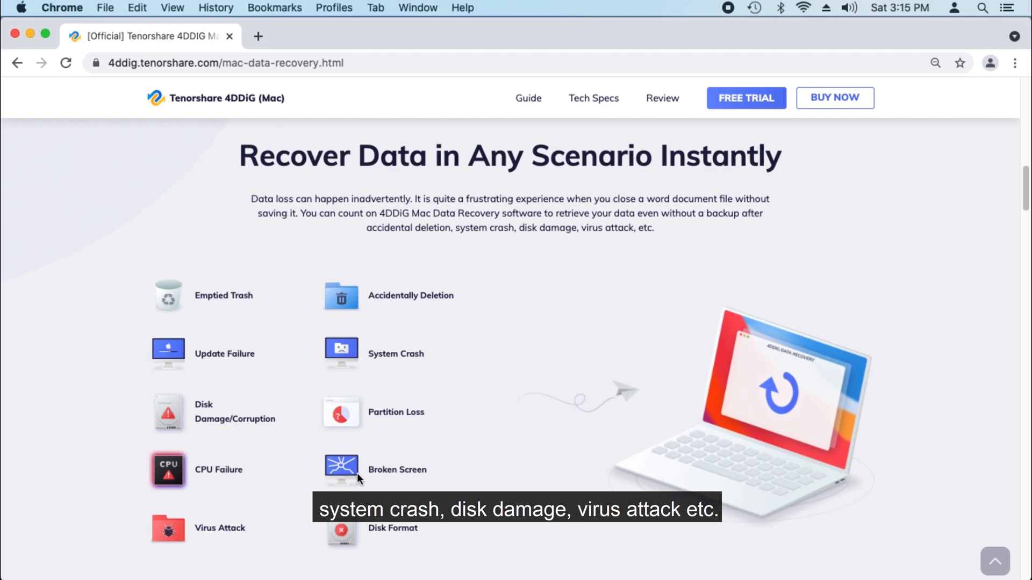
{"action": "scroll", "scroll_direction": "down", "scroll_amount": 3}
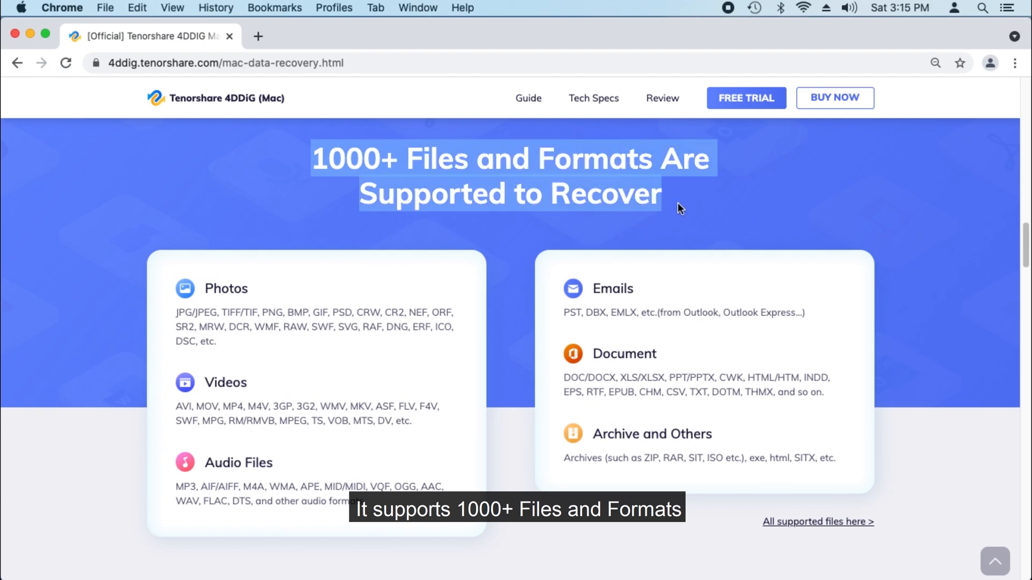
{"action": "scroll", "scroll_direction": "down", "scroll_amount": 3}
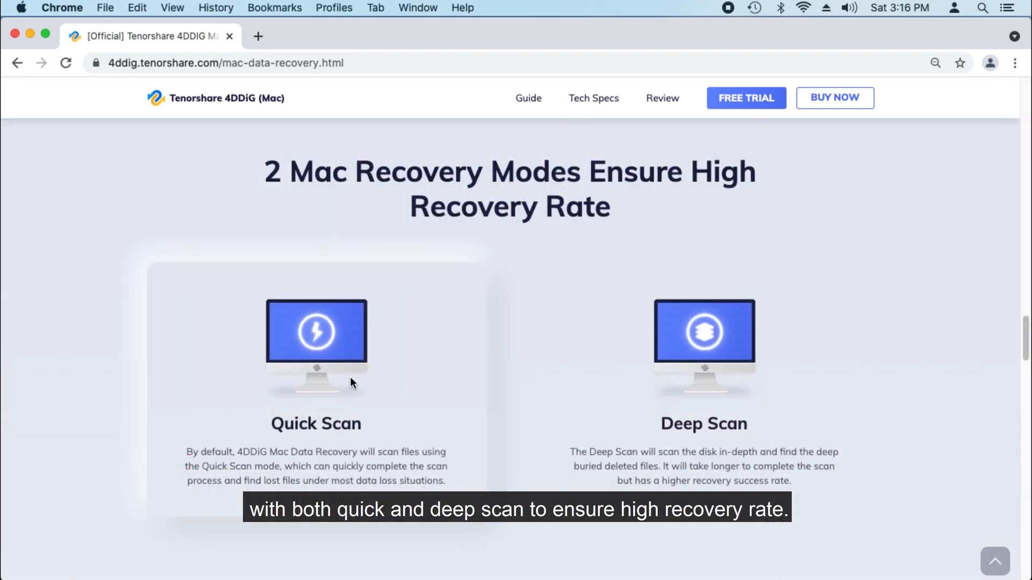
{"action": "mouse_move", "coordinate": [711, 394]}
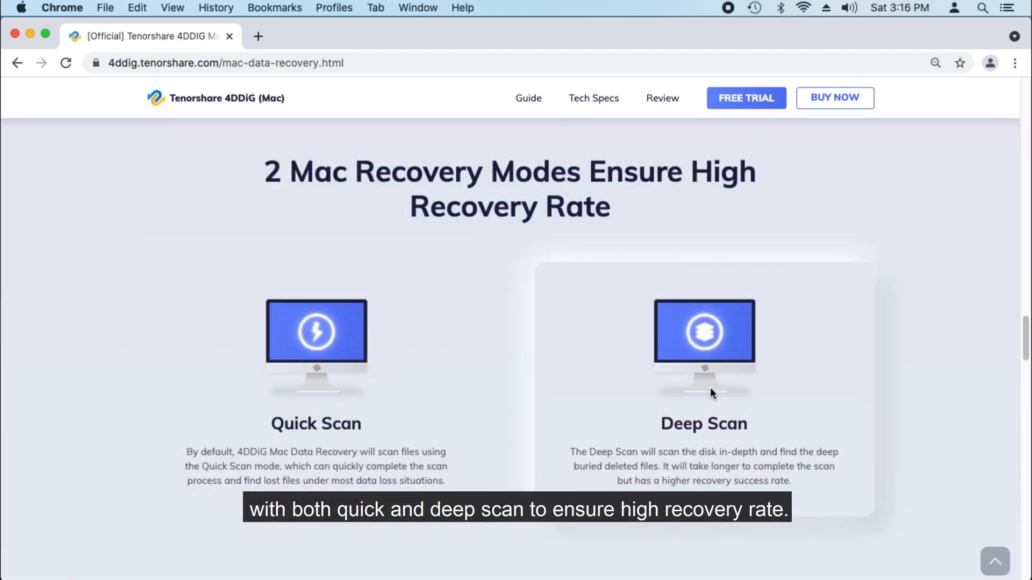
{"action": "scroll", "scroll_direction": "down", "scroll_amount": 3}
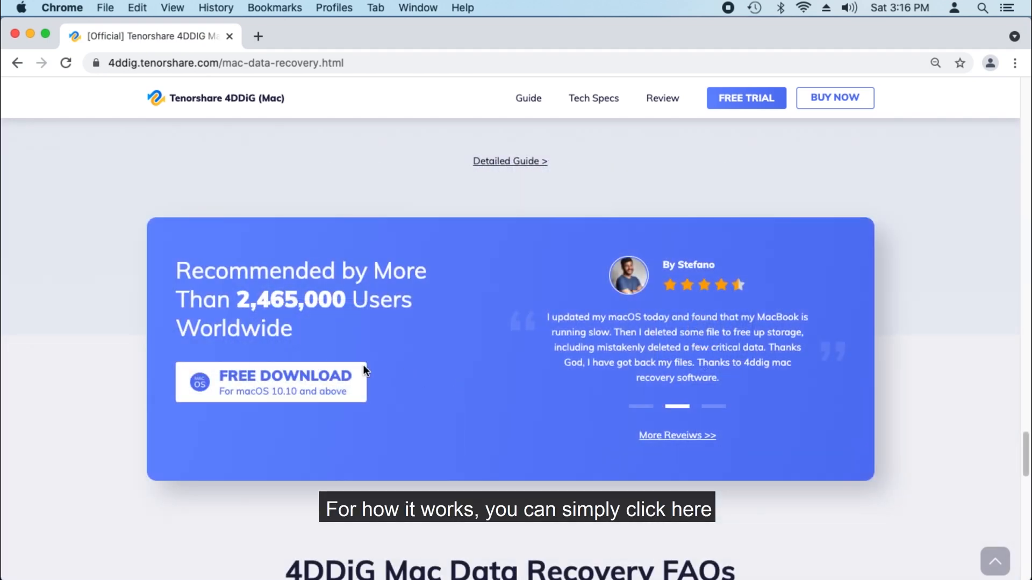
{"action": "left_click", "coordinate": [271, 382]}
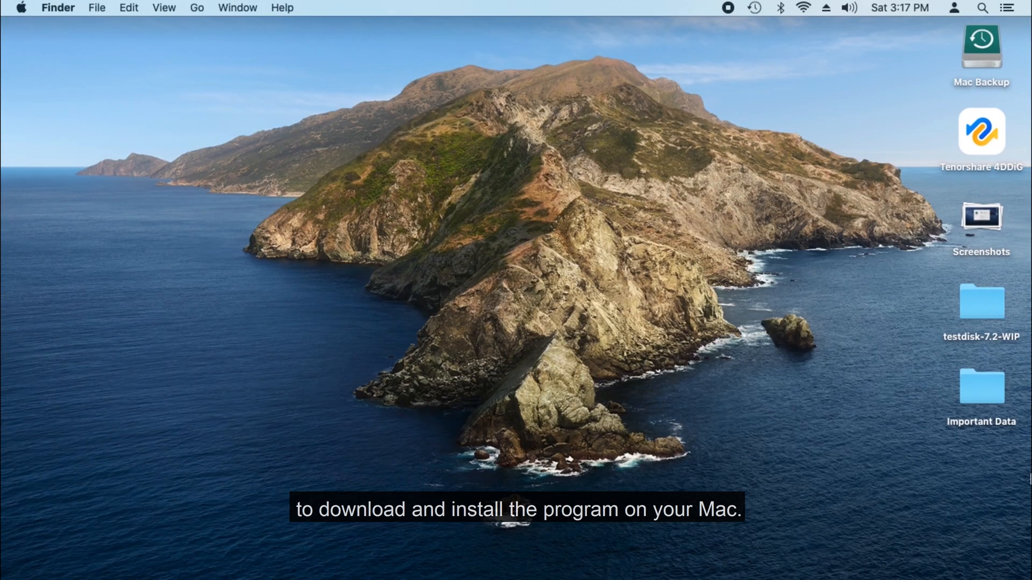
- Launch 4DDiG, try Mac Backup, Trash and crashed-computer locations, then scan Macintosh HD - Data
{"action": "double_click", "coordinate": [982, 130]}
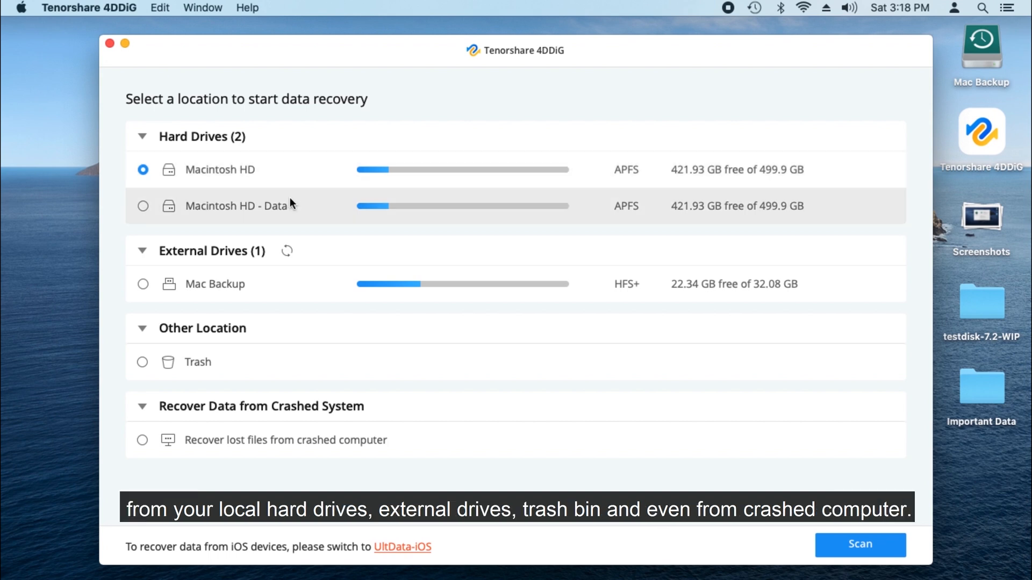
{"action": "left_click", "coordinate": [142, 283]}
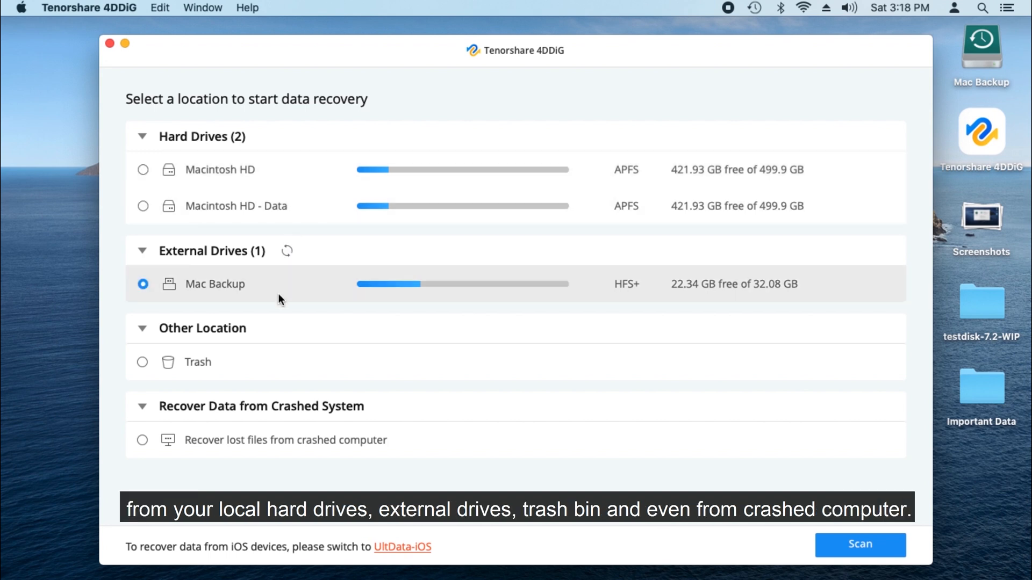
{"action": "left_click", "coordinate": [142, 362]}
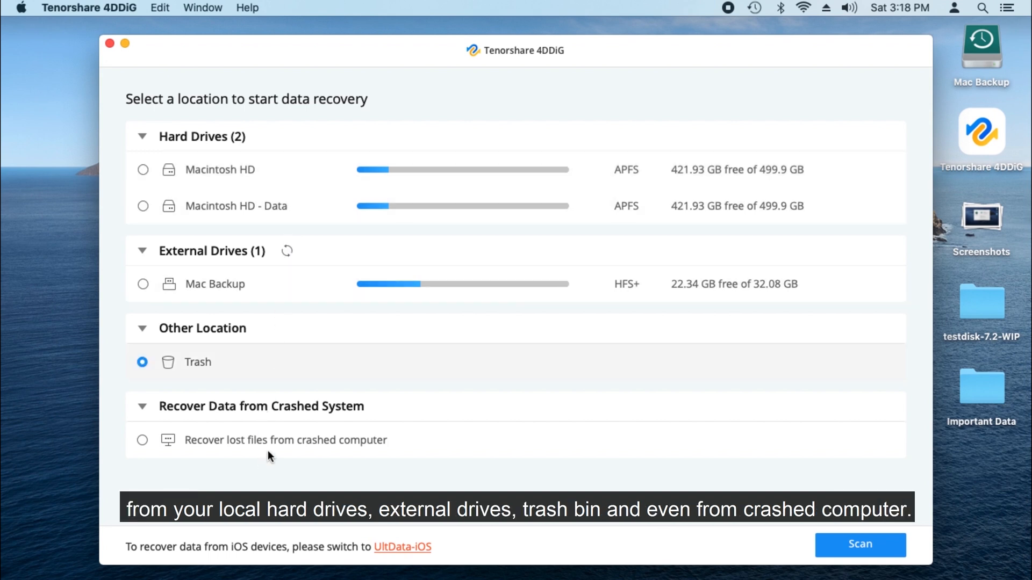
{"action": "left_click", "coordinate": [141, 441]}
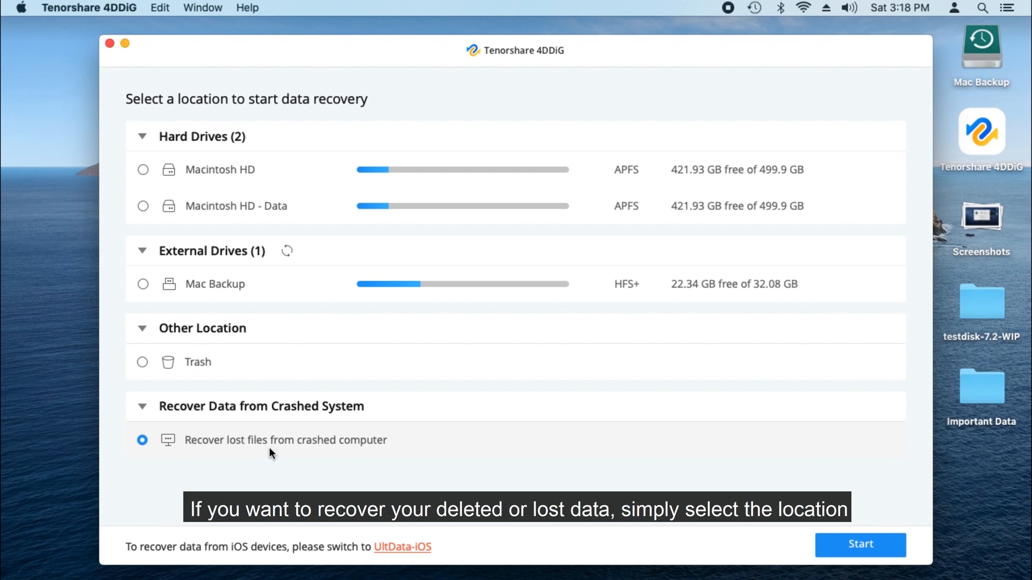
{"action": "left_click", "coordinate": [142, 206]}
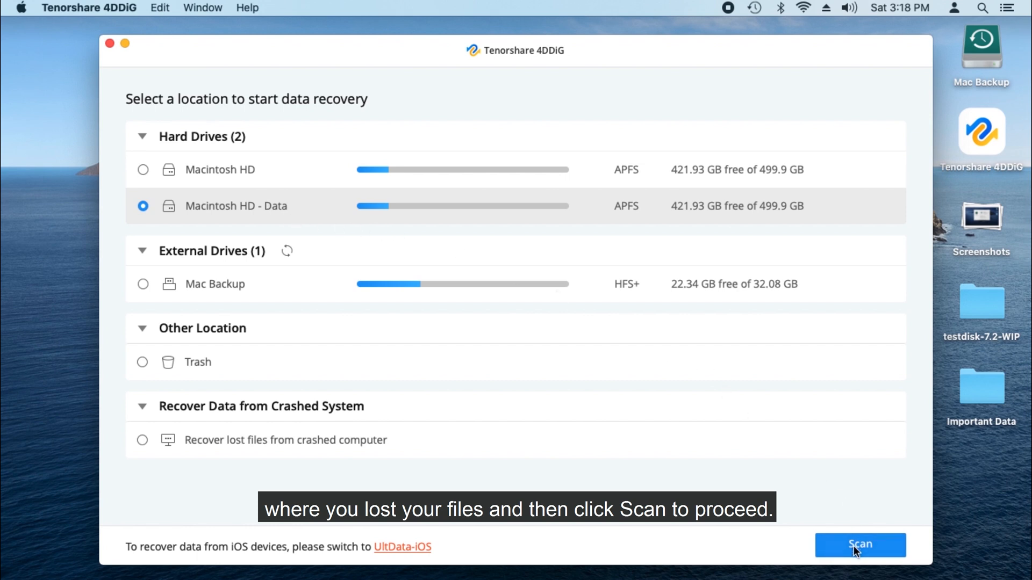
{"action": "left_click", "coordinate": [860, 545]}
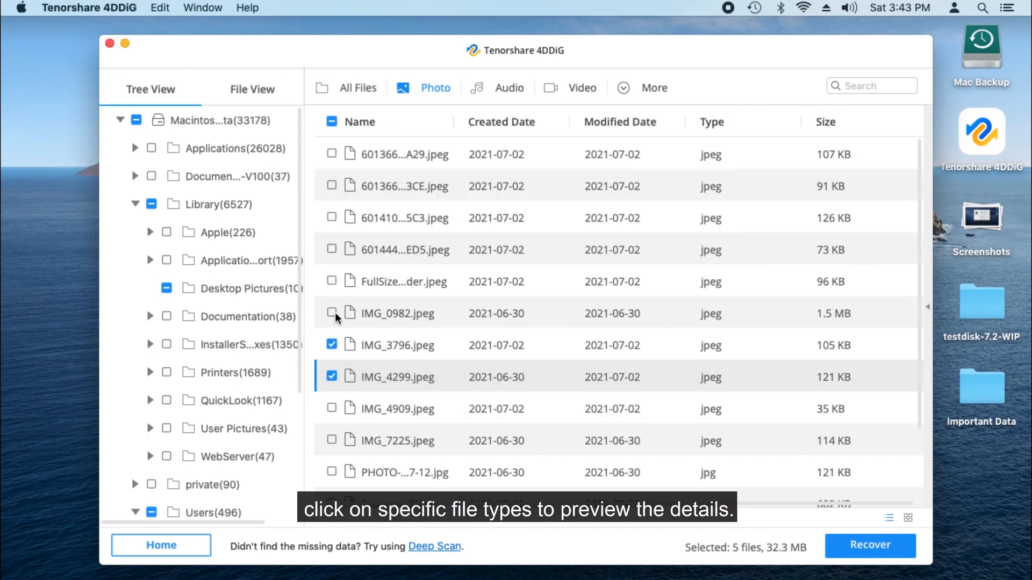
- Recover the checked image files to the Desktop and view them once recovery completes
{"action": "left_click", "coordinate": [870, 546]}
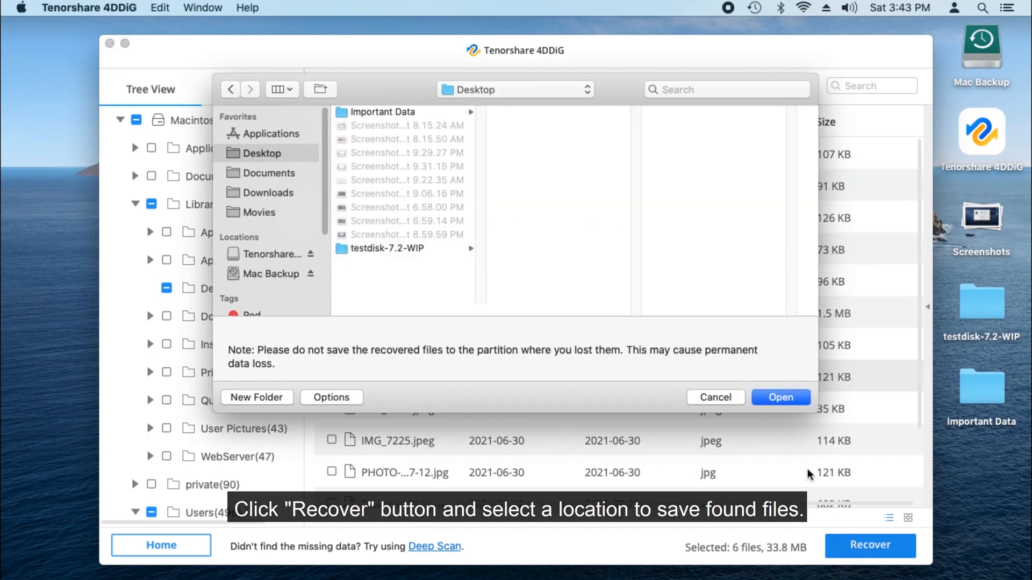
{"action": "left_click", "coordinate": [780, 397]}
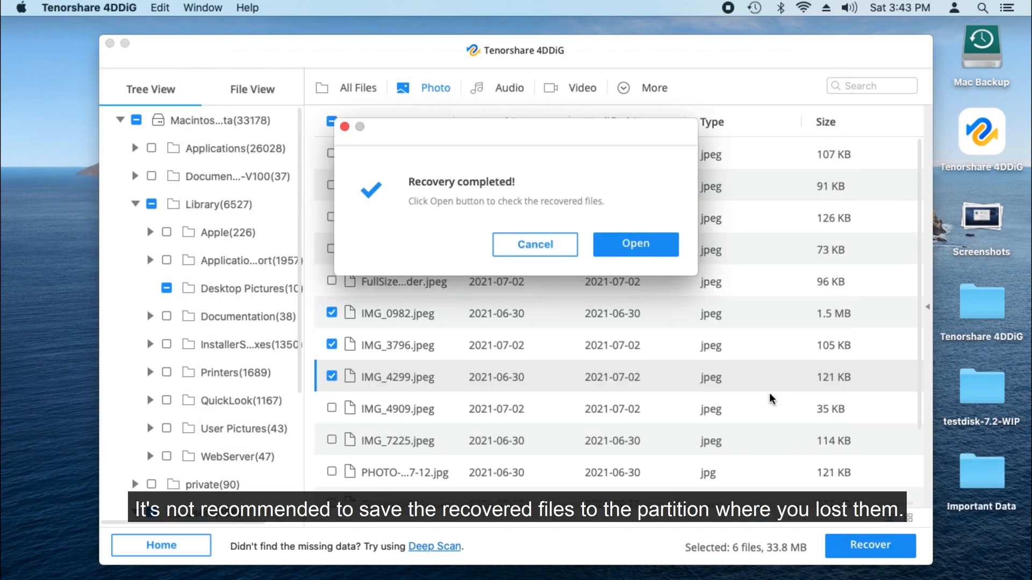
{"action": "left_click", "coordinate": [634, 244]}
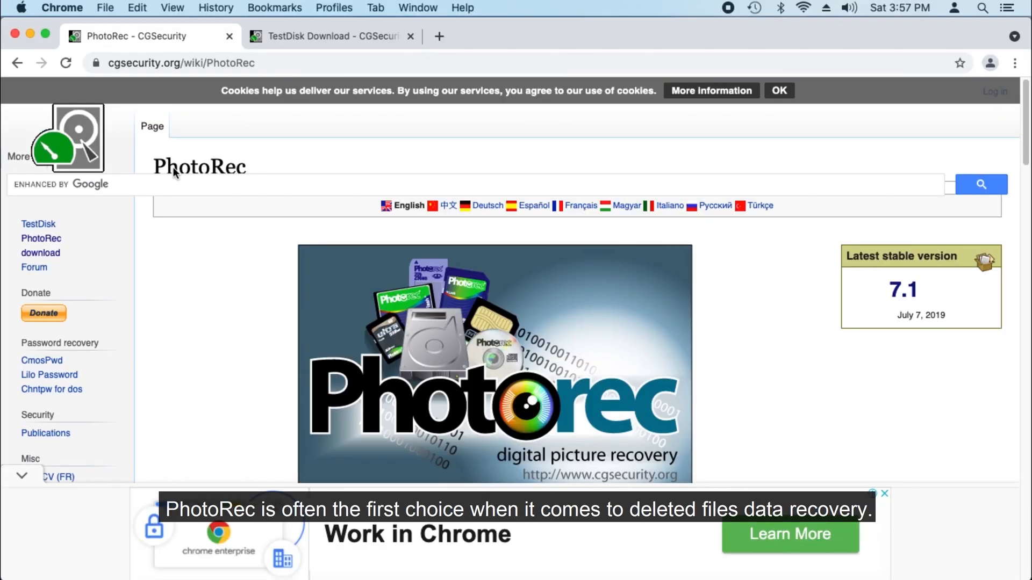
- Scroll the PhotoRec wiki to its Operating systems section and the TestDisk & PhotoRec download link
{"action": "scroll", "scroll_direction": "down", "scroll_amount": 3}
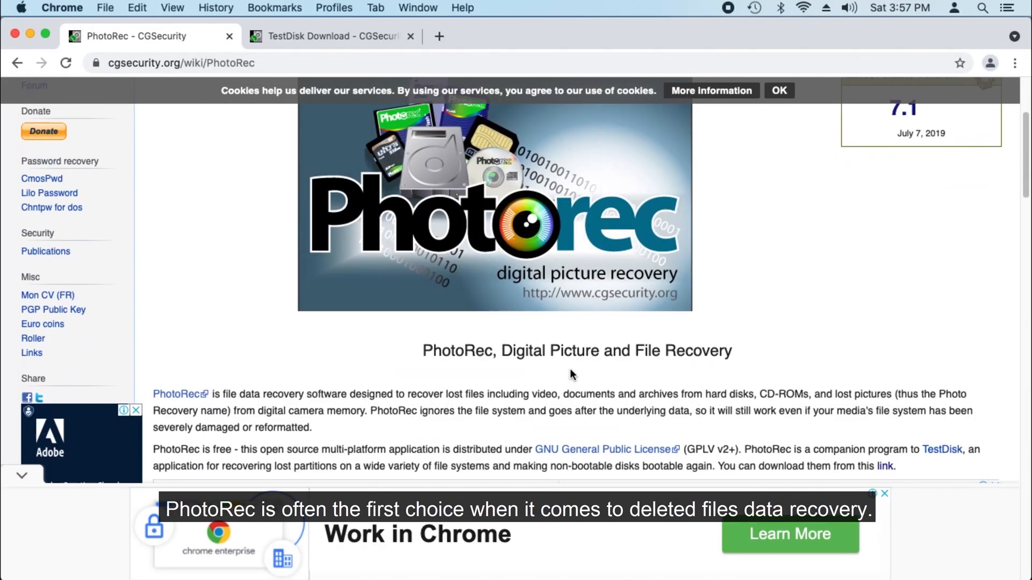
{"action": "scroll", "scroll_direction": "down", "scroll_amount": 3}
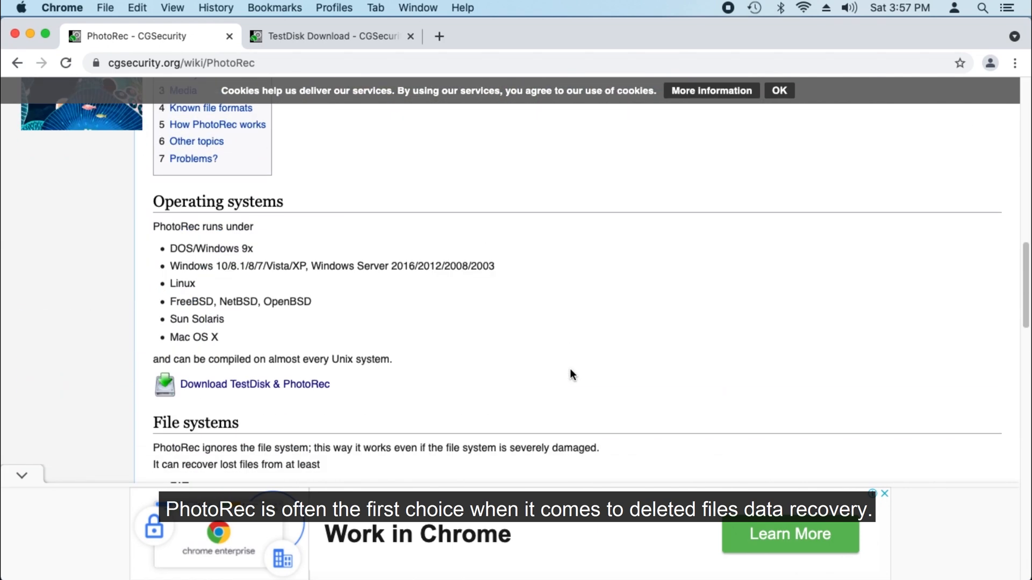
{"action": "scroll", "scroll_direction": "down", "scroll_amount": 3}
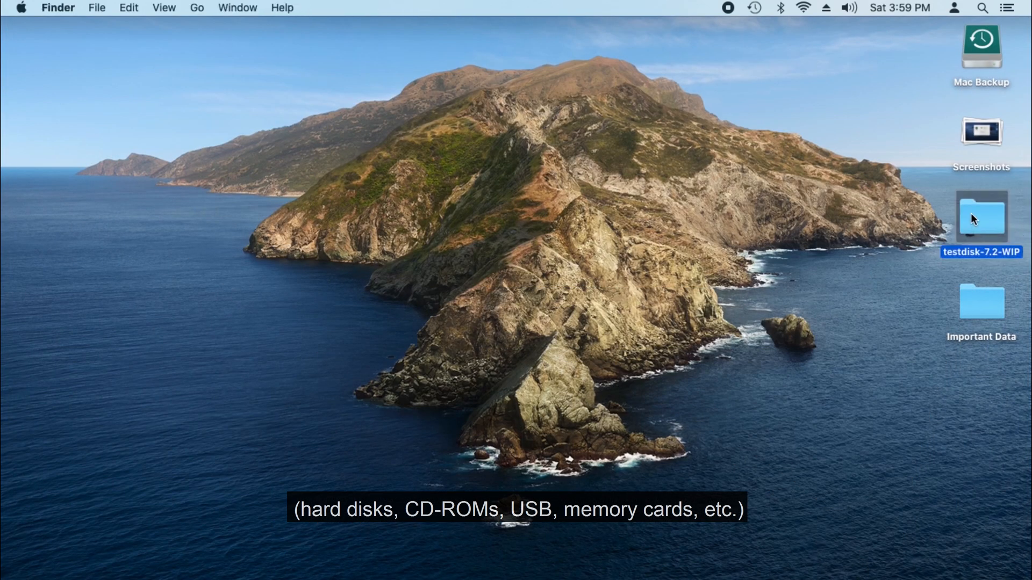
- Open the testdisk-7.2-WIP folder on the desktop
{"action": "double_click", "coordinate": [982, 218]}
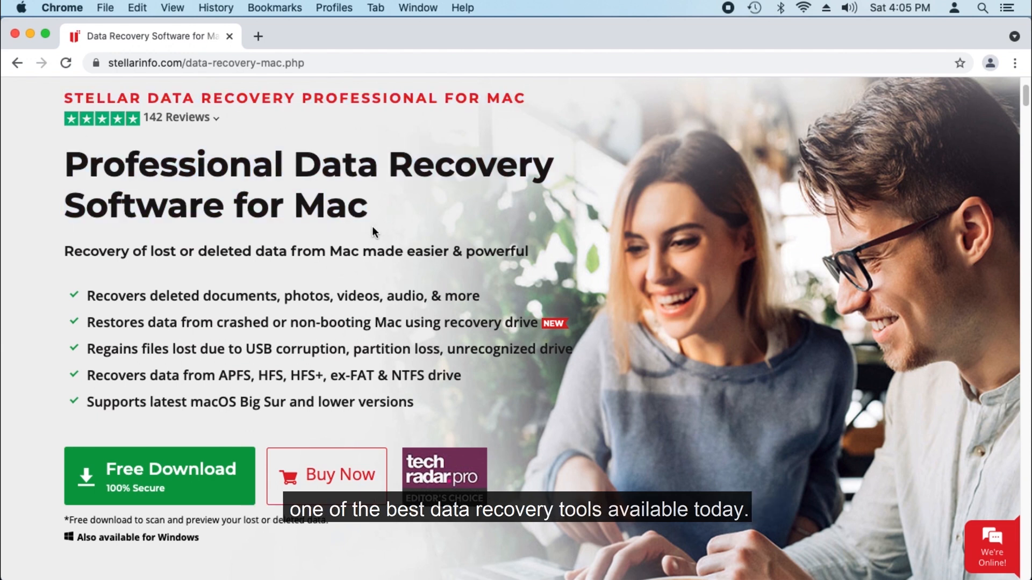
- Highlight a line of text on Stellar's Data Recovery for Mac product page
{"action": "left_click_drag", "start_coordinate": [86, 375], "coordinate": [425, 375]}
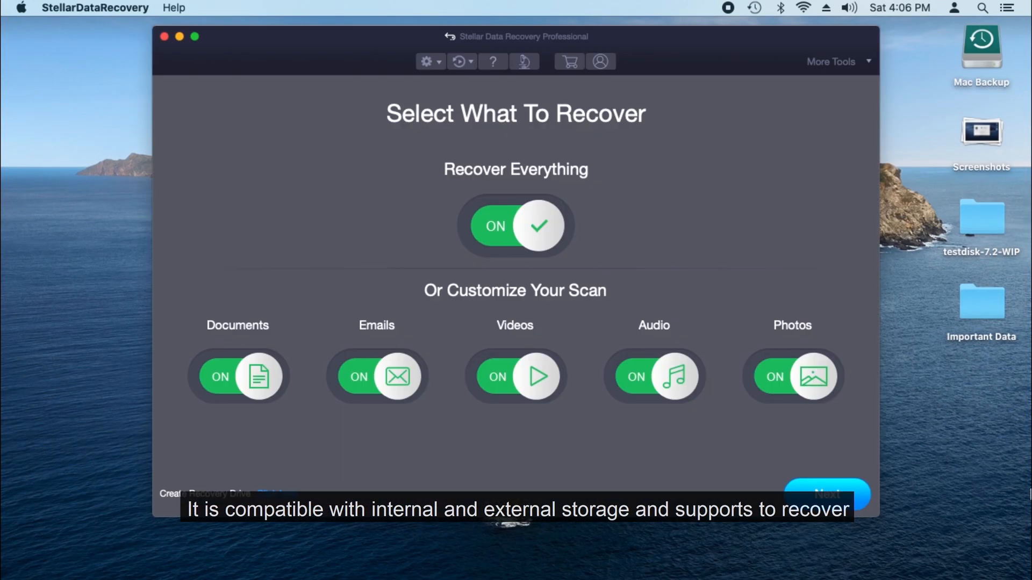
- Toggle the Recover Everything and category switches, proceed to Select Location and start the scan
{"action": "left_click", "coordinate": [239, 376]}
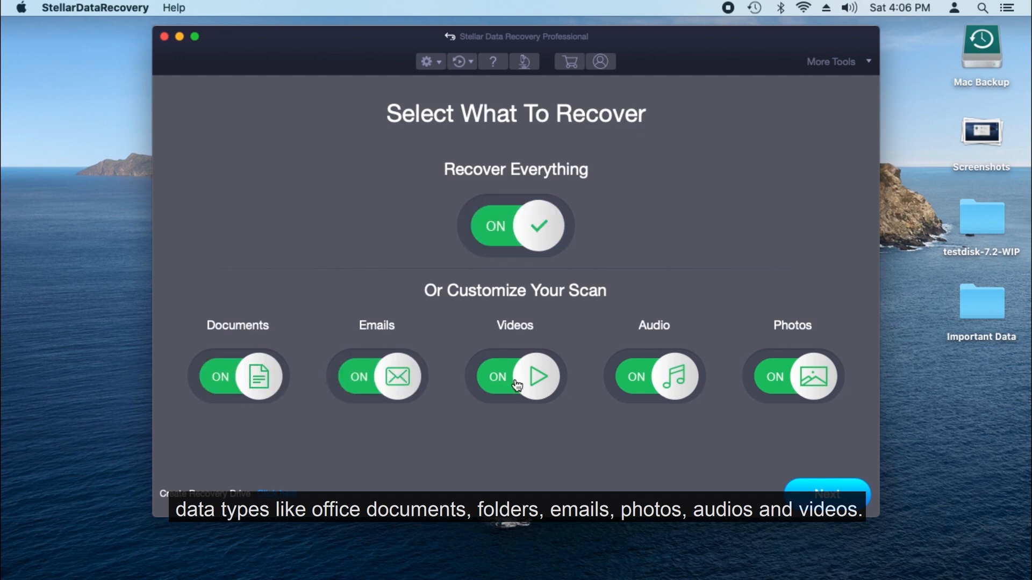
{"action": "left_click", "coordinate": [515, 226]}
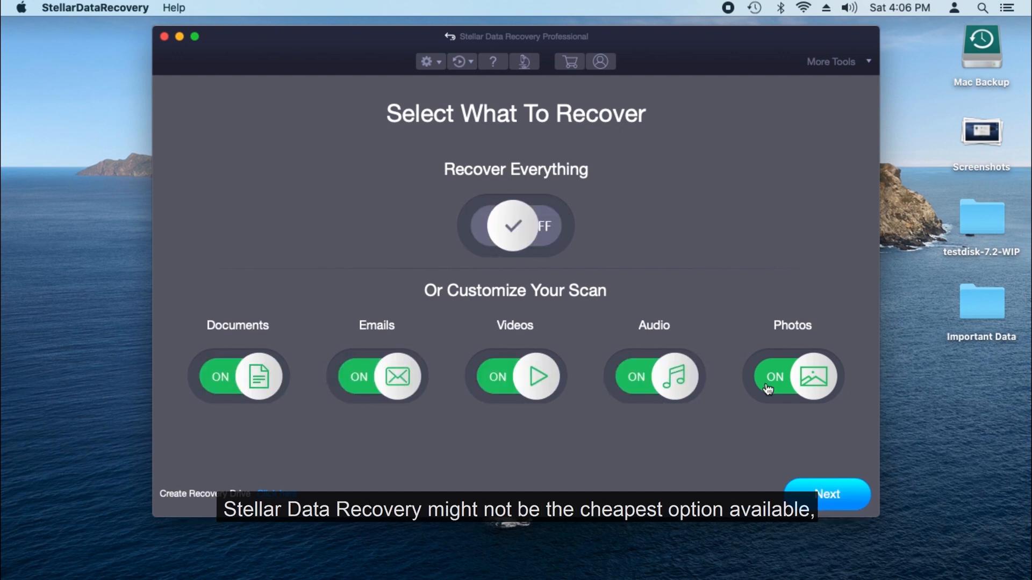
{"action": "left_click", "coordinate": [828, 494]}
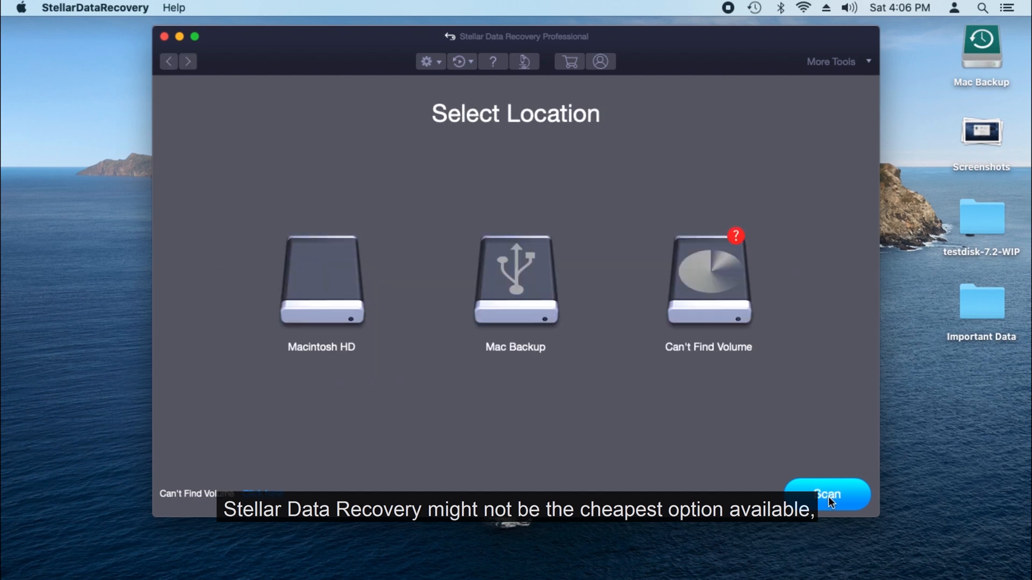
{"action": "left_click", "coordinate": [321, 279]}
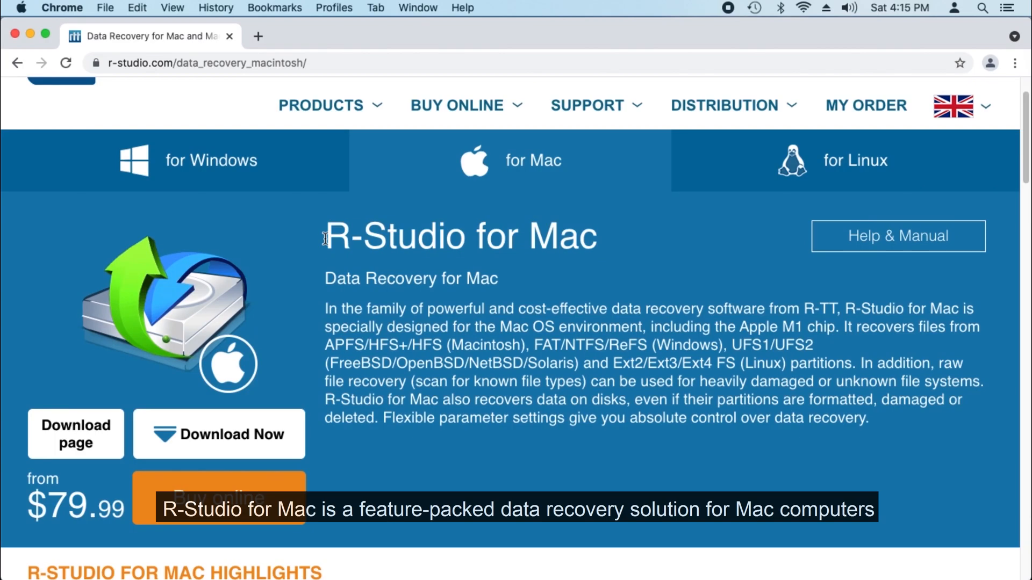
- Scroll the R-Studio for Mac page down to the R-STUDIO FOR MAC HIGHLIGHTS section
{"action": "scroll", "scroll_direction": "down", "scroll_amount": 3}
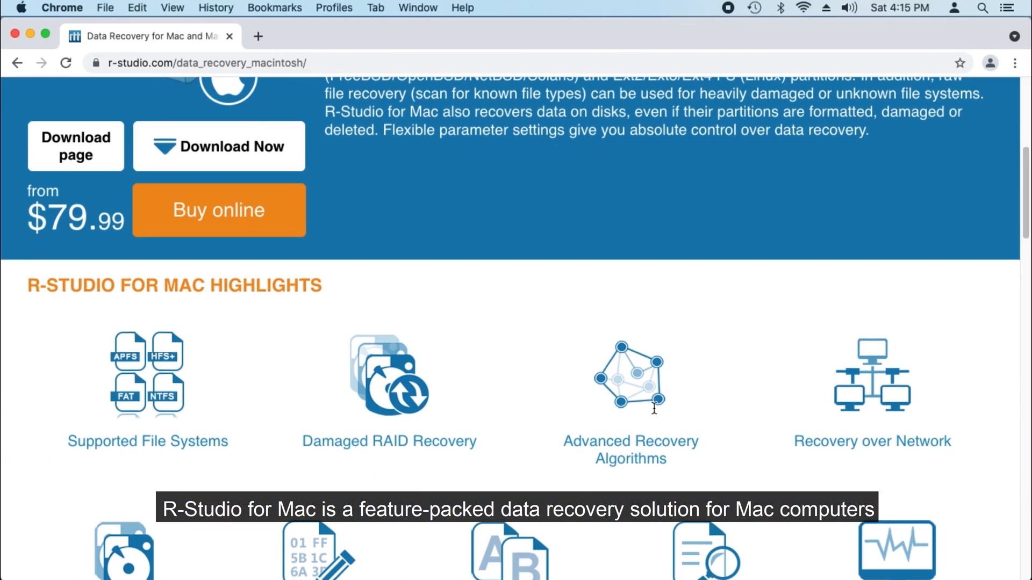
{"action": "scroll", "scroll_direction": "down", "scroll_amount": 3}
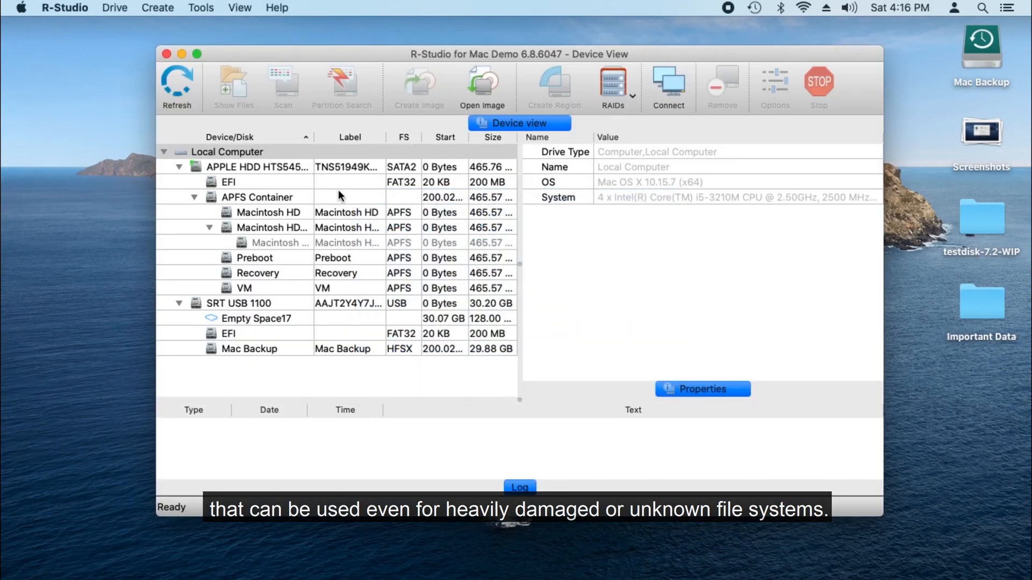
- Select Macintosh HD in Device view and begin a scan of the entire disk
{"action": "left_click", "coordinate": [283, 86]}
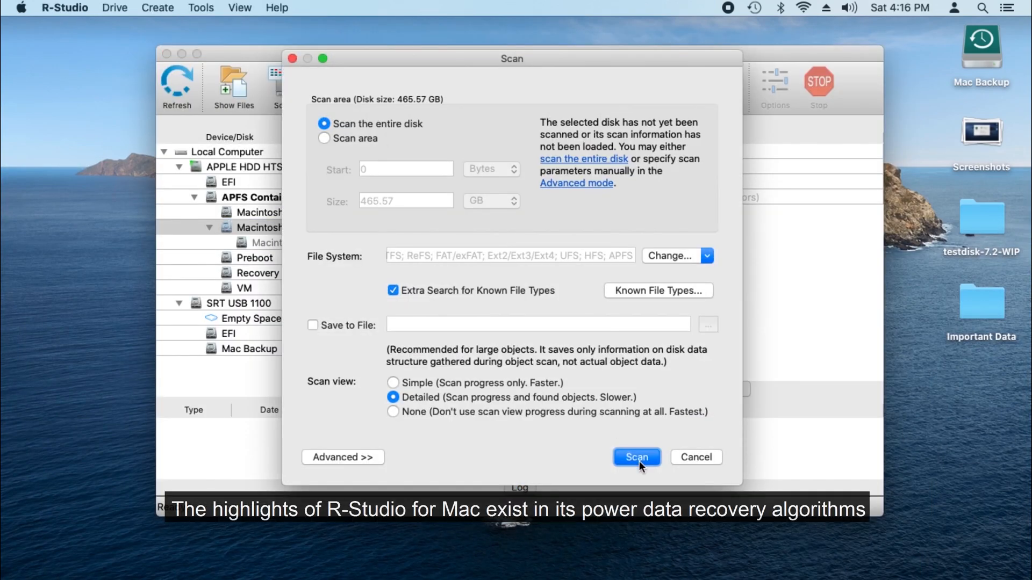
{"action": "left_click", "coordinate": [635, 458]}
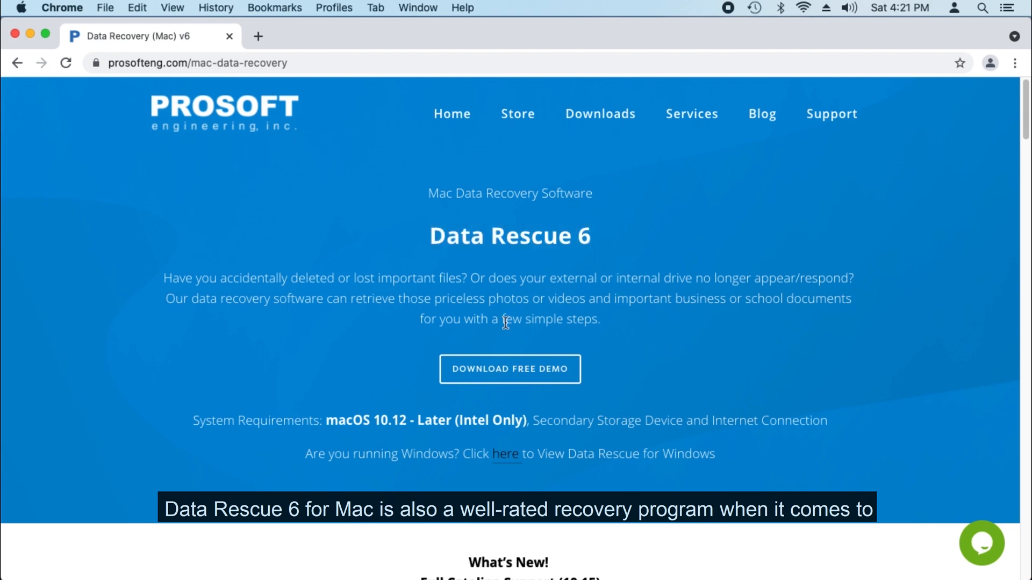
- Select an element on Prosoft's Data Rescue 6 Mac data recovery page
{"action": "left_click", "coordinate": [510, 369]}
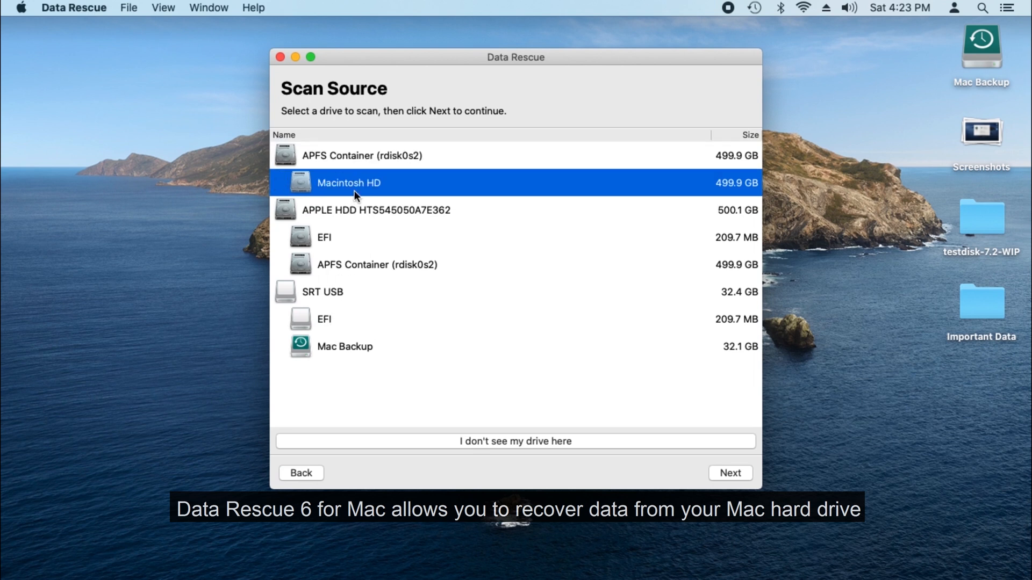
- Choose Mac Backup as the scan source and start a Quick Scan
{"action": "left_click", "coordinate": [730, 473]}
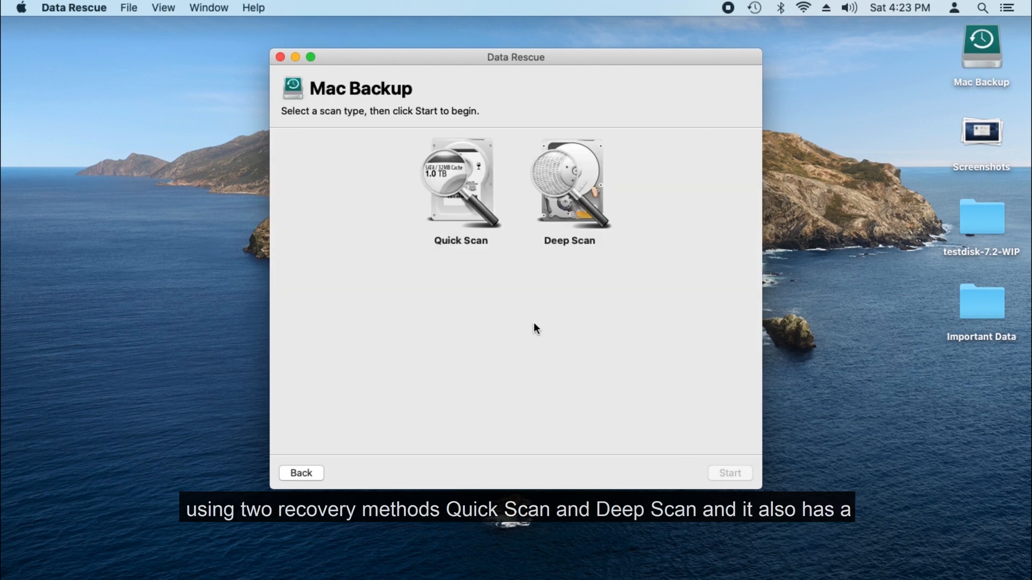
{"action": "mouse_move", "coordinate": [581, 212]}
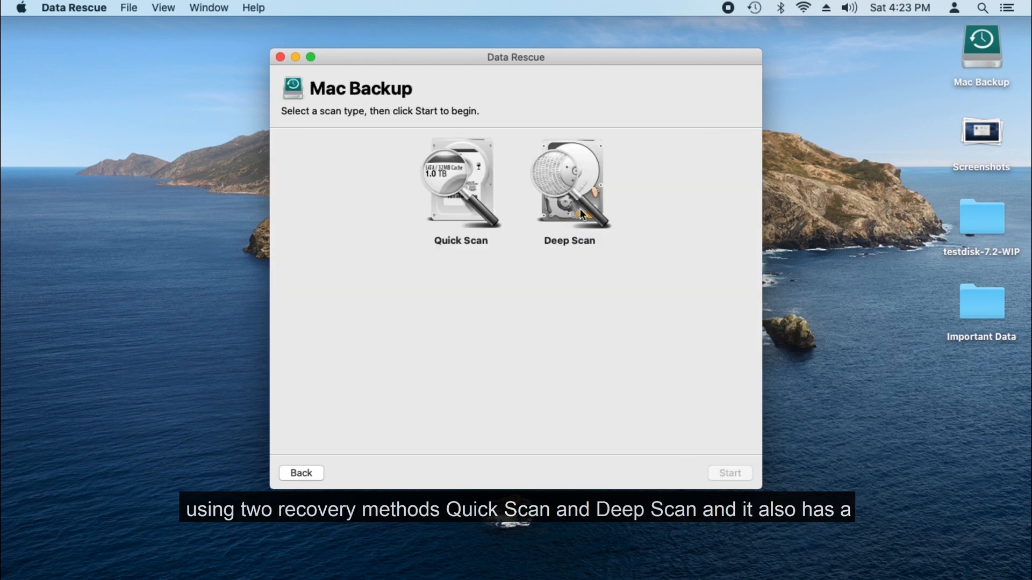
{"action": "left_click", "coordinate": [460, 184]}
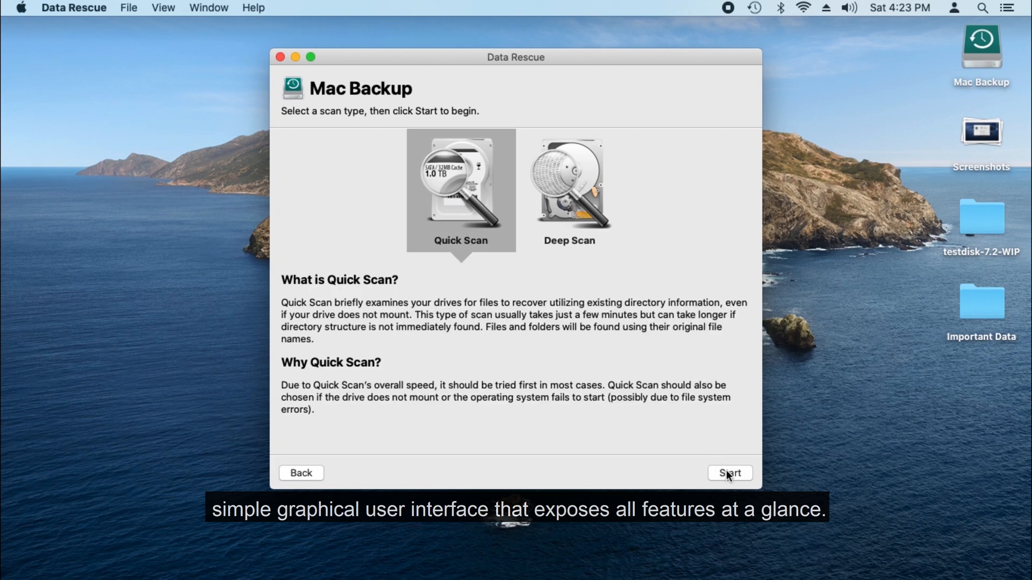
{"action": "left_click", "coordinate": [729, 473]}
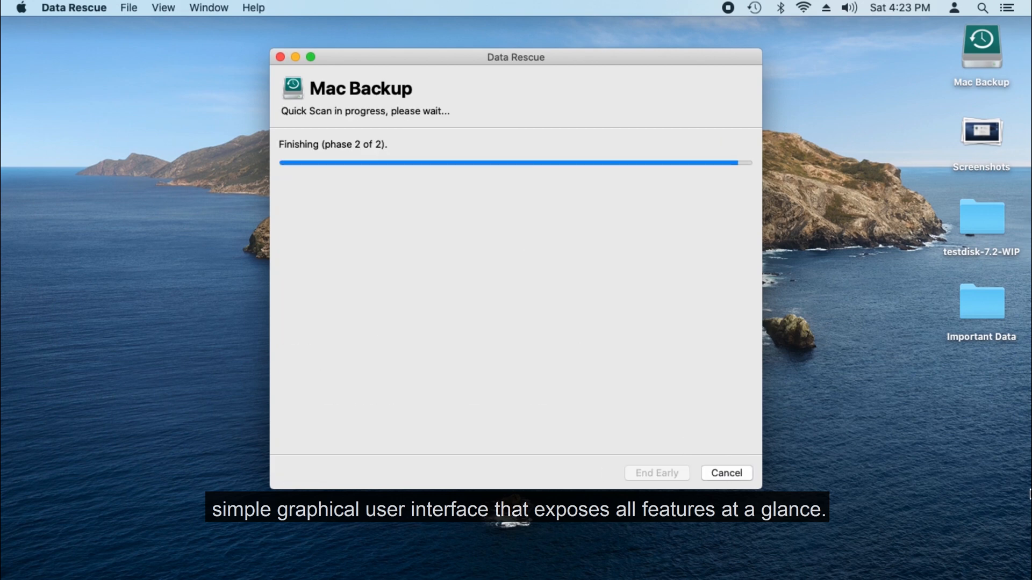